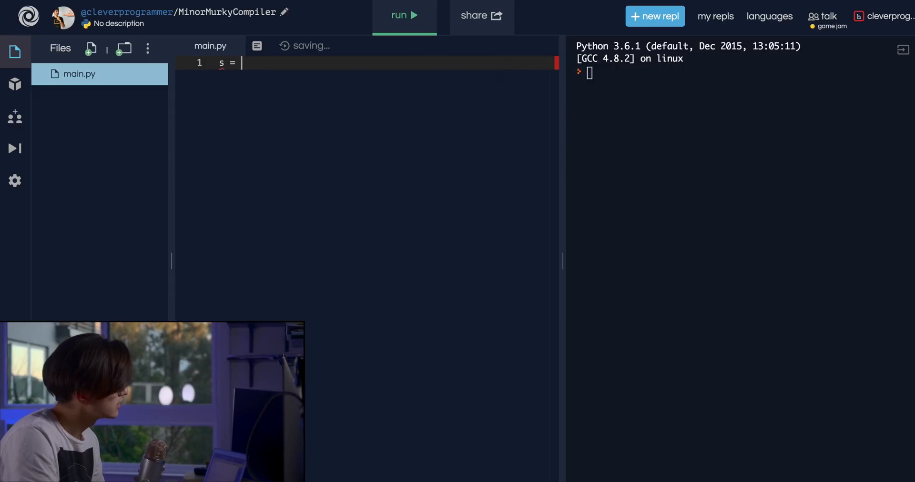
# Write s = "hello maam" on line 1 and select the string value
pyautogui.write('"hello m')
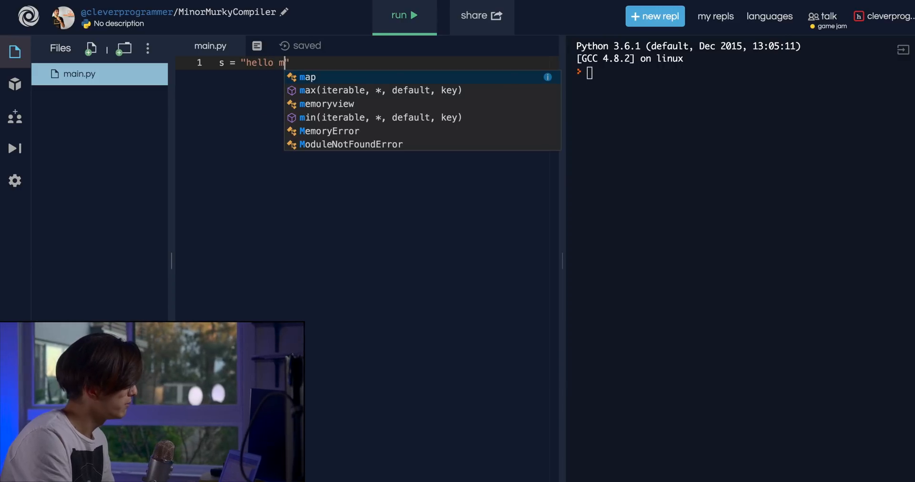
pyautogui.write('aam"')
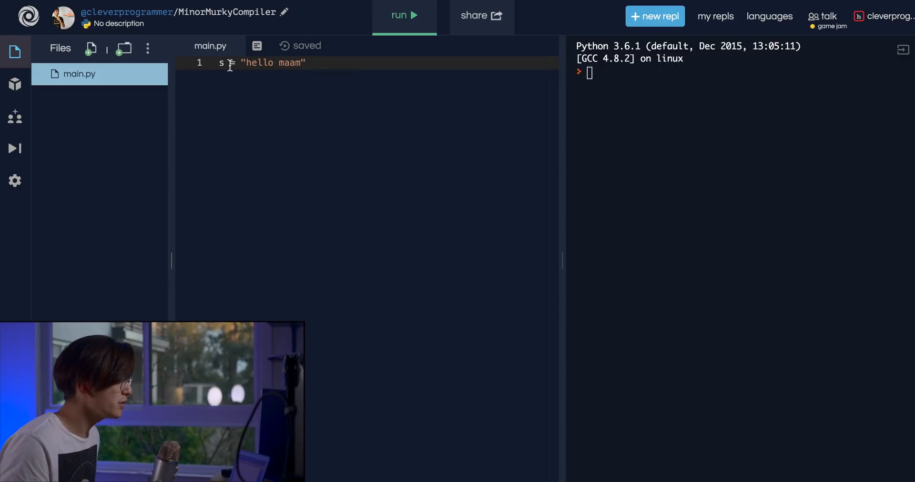
pyautogui.doubleClick(268, 63)
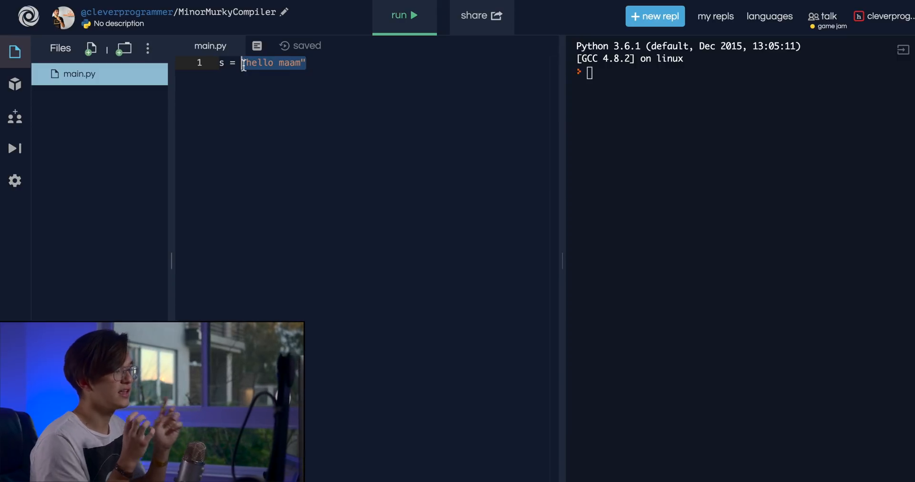
# Add print(s) and run the program so the console outputs hello maam
pyautogui.write('p')
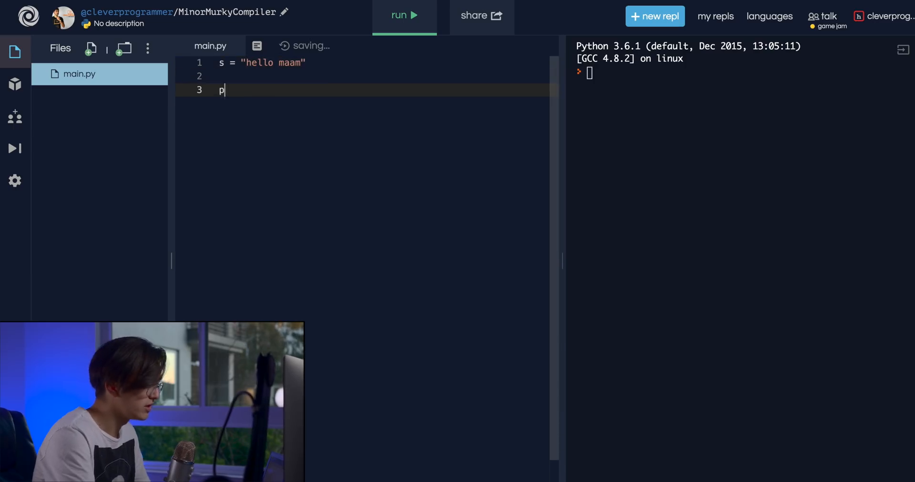
pyautogui.write('rint(s)')
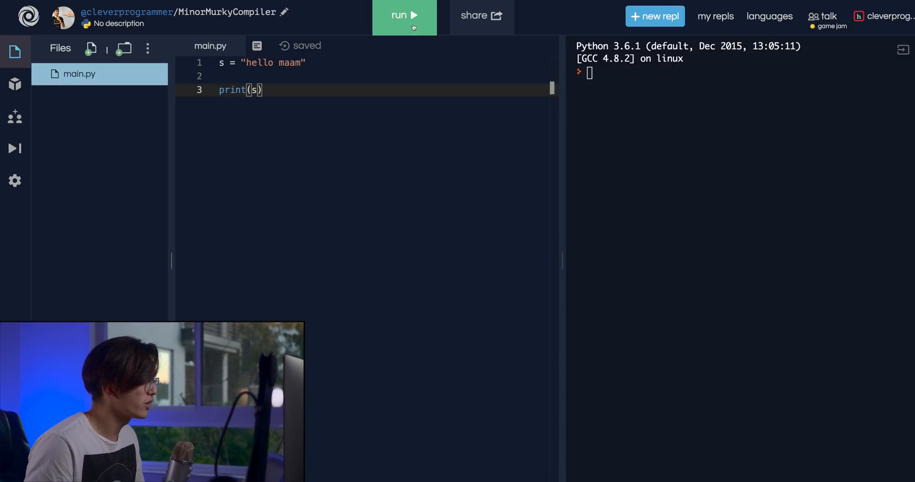
pyautogui.click(404, 16)
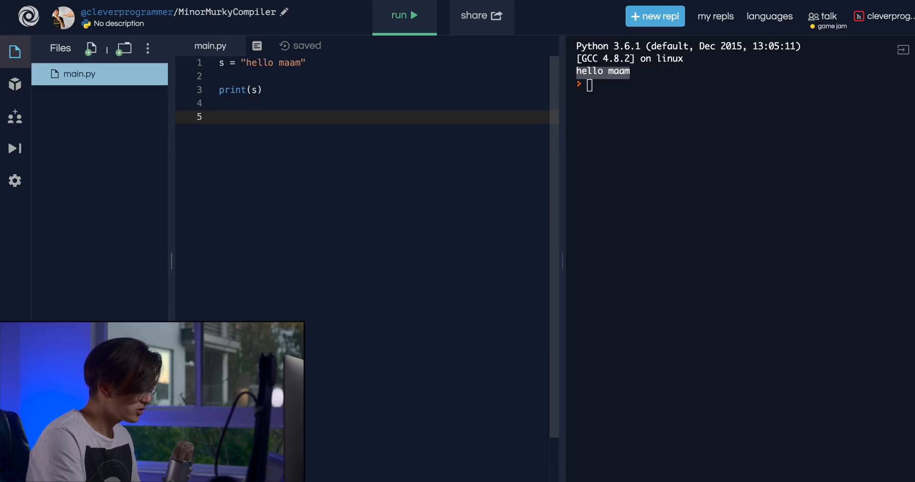
# Edit the print line to index the string as print(s[0])
pyautogui.click(220, 117)
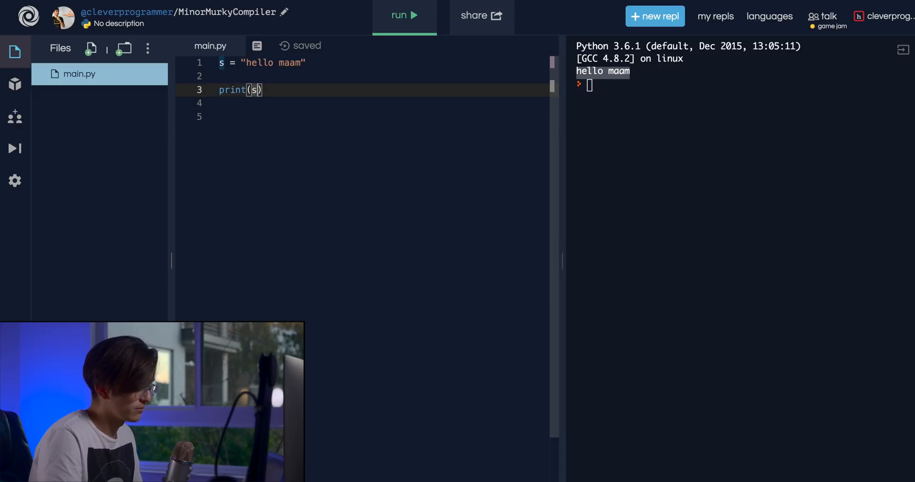
pyautogui.write('[]')
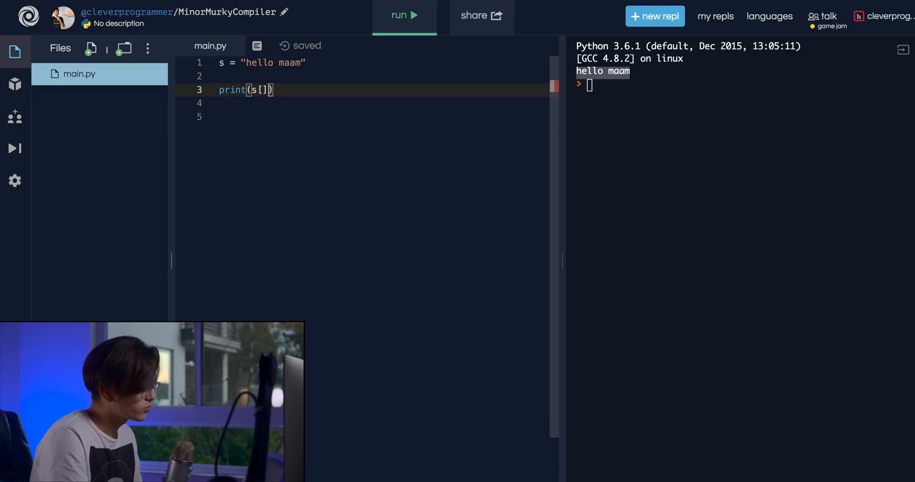
pyautogui.press('BackSpace')
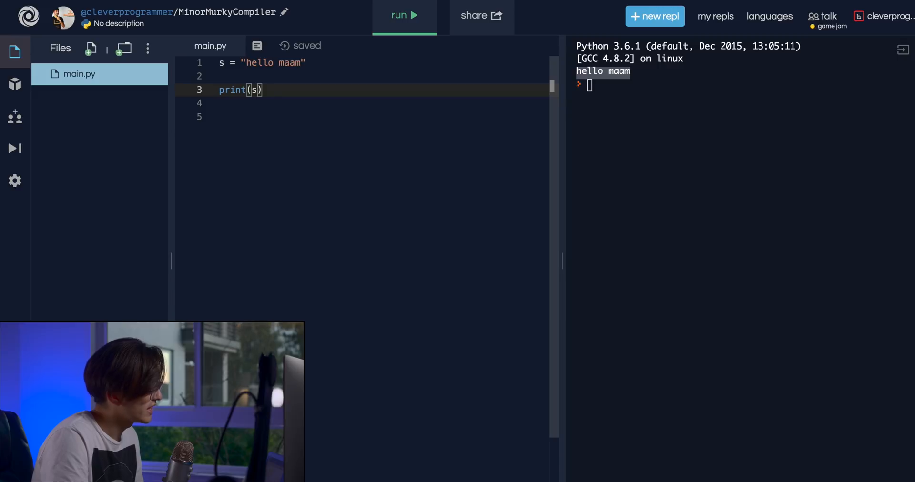
pyautogui.write('[]')
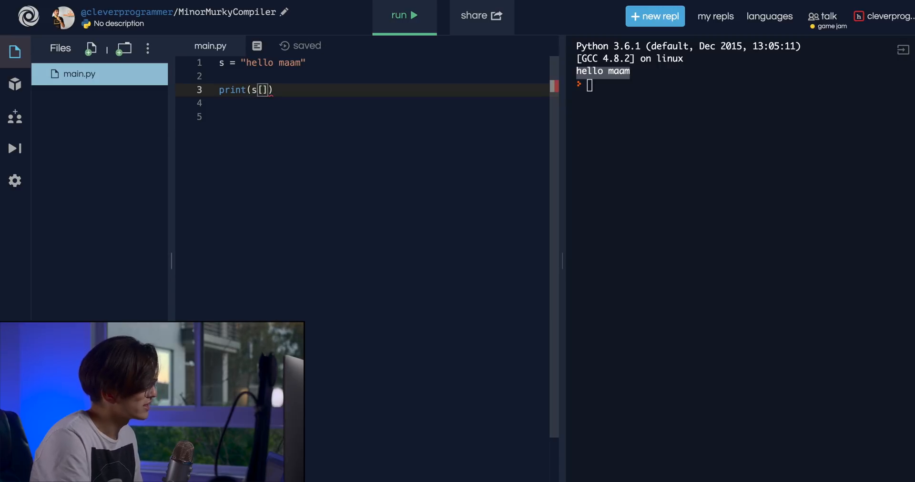
pyautogui.write('0')
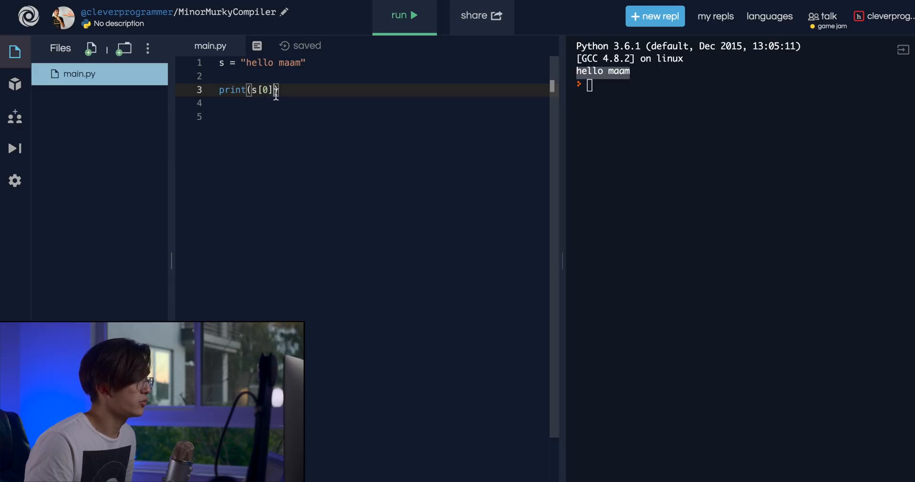
# Point at the string's first letter, then change the index so the line reads print(s[1])
pyautogui.click(252, 63)
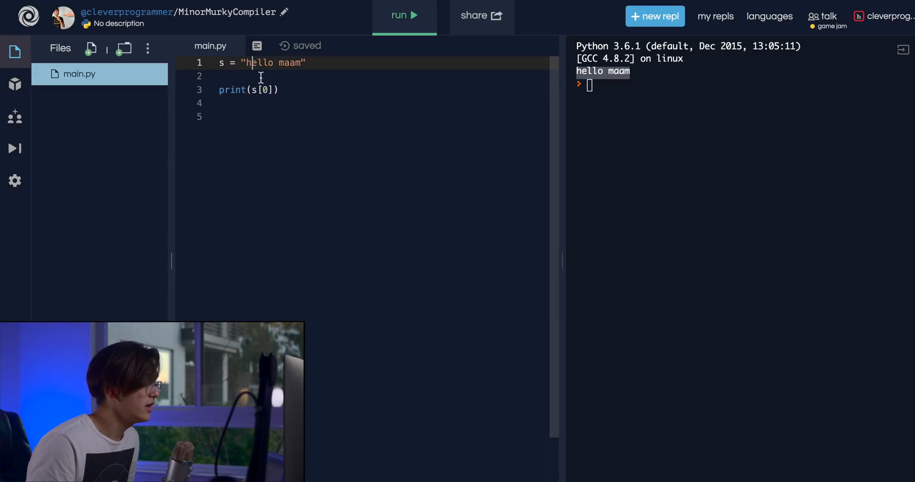
pyautogui.click(261, 90)
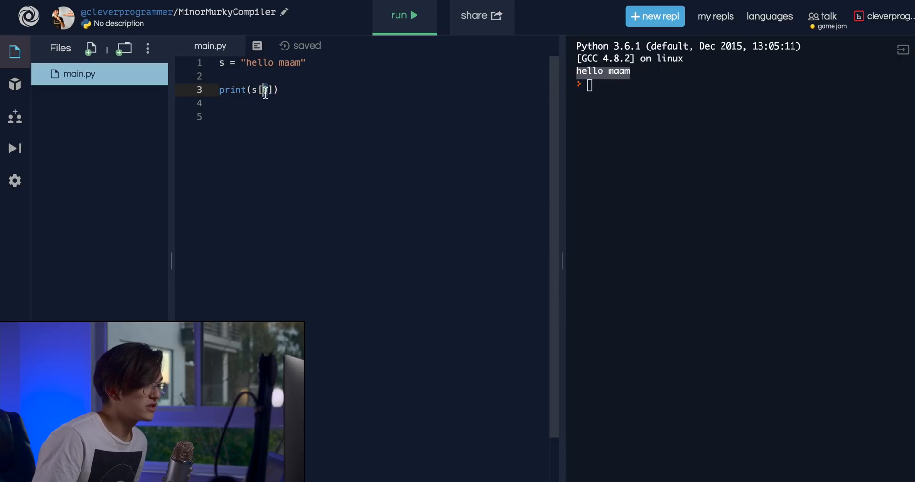
pyautogui.write('0')
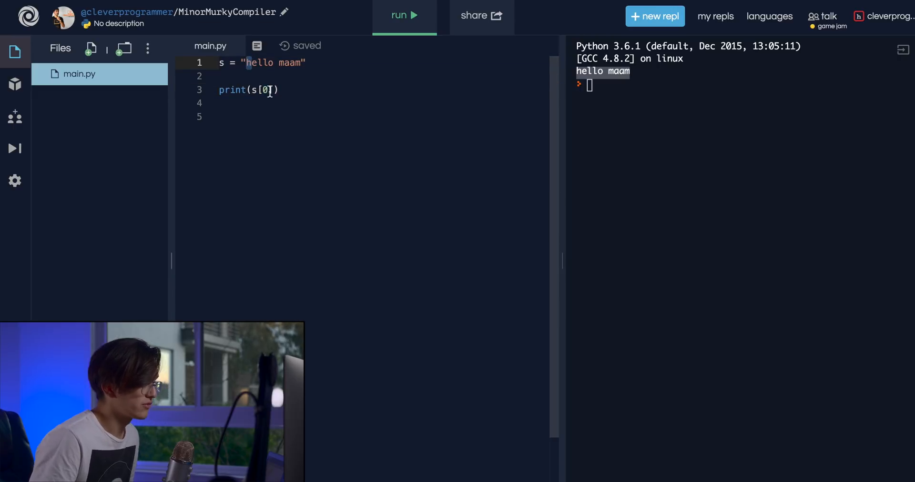
pyautogui.write('1')
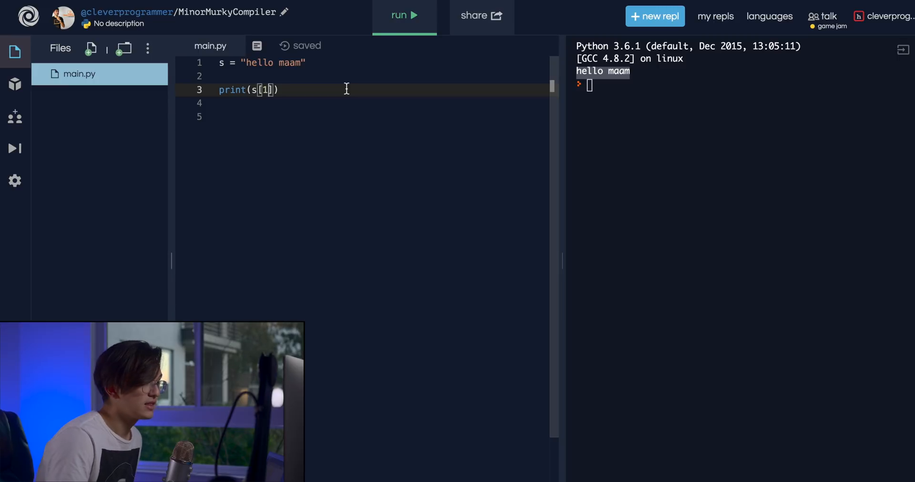
# Undo the indexing back to print(s) and select the "hello maam" string
pyautogui.press('BackSpace')
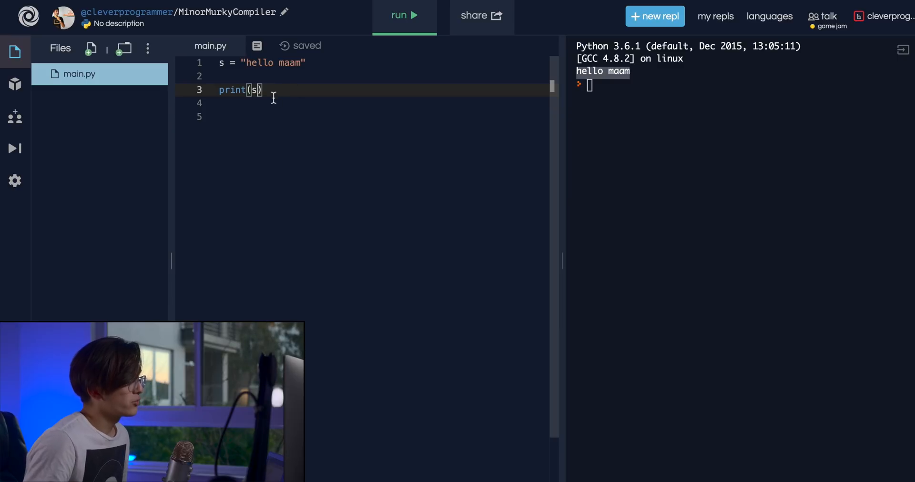
pyautogui.doubleClick(272, 63)
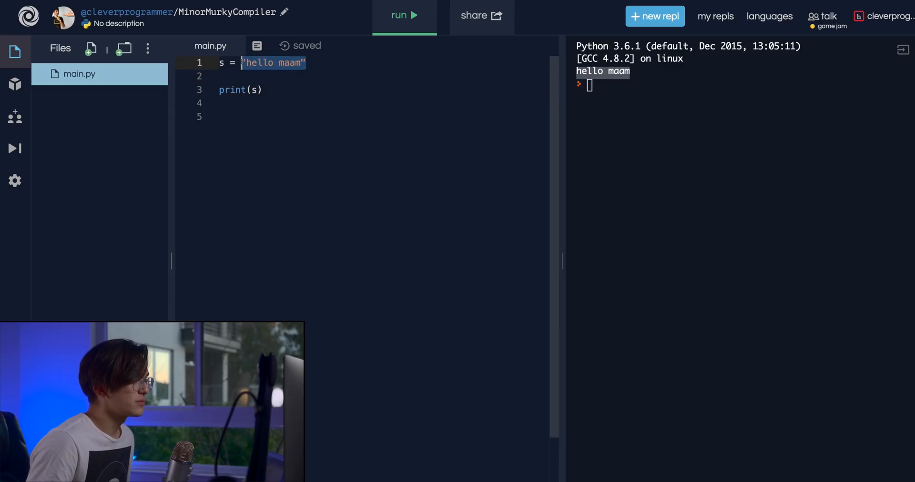